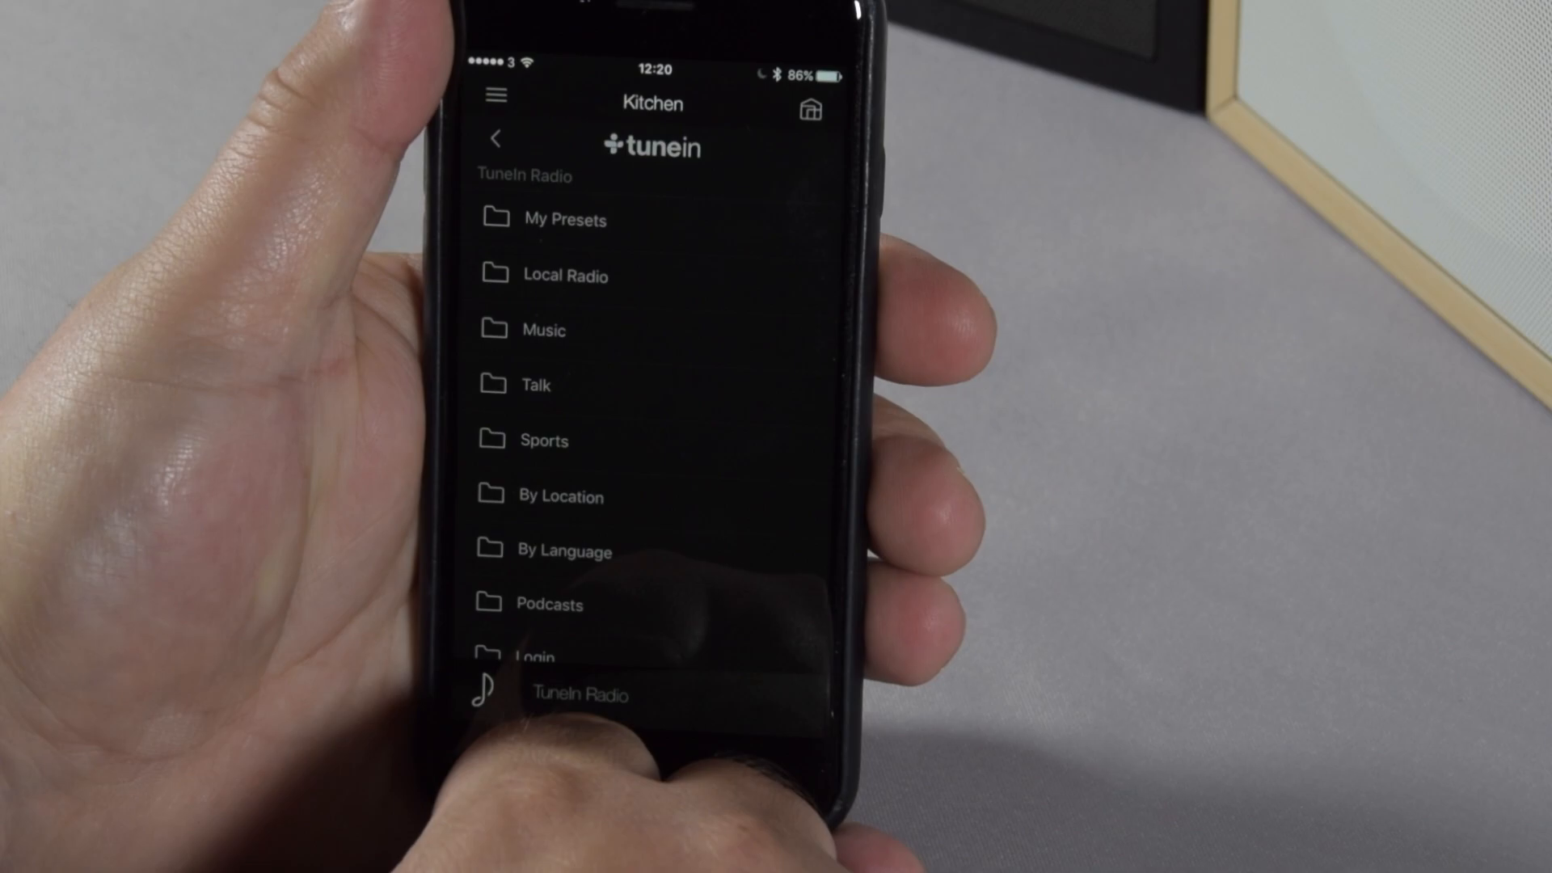
Step: Show TuneIn Radio's folder list (My Presets, Local Radio, Music) for the Kitchen zone
left_click(545, 329)
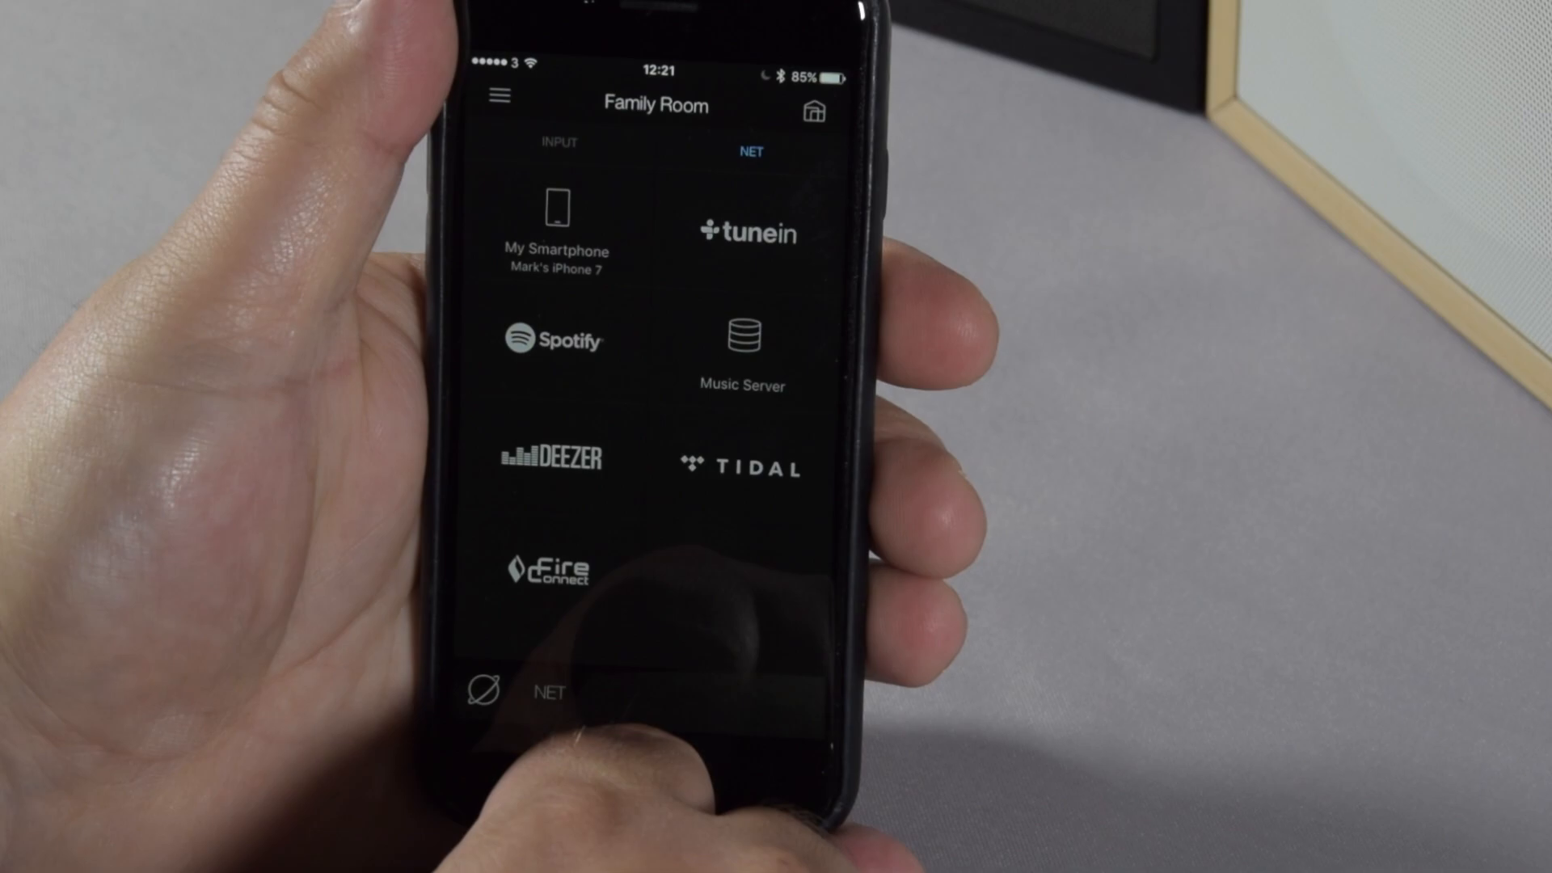
Step: Choose Tidal as the Family Room source, bringing up the Tidal username login prompt
left_click(742, 467)
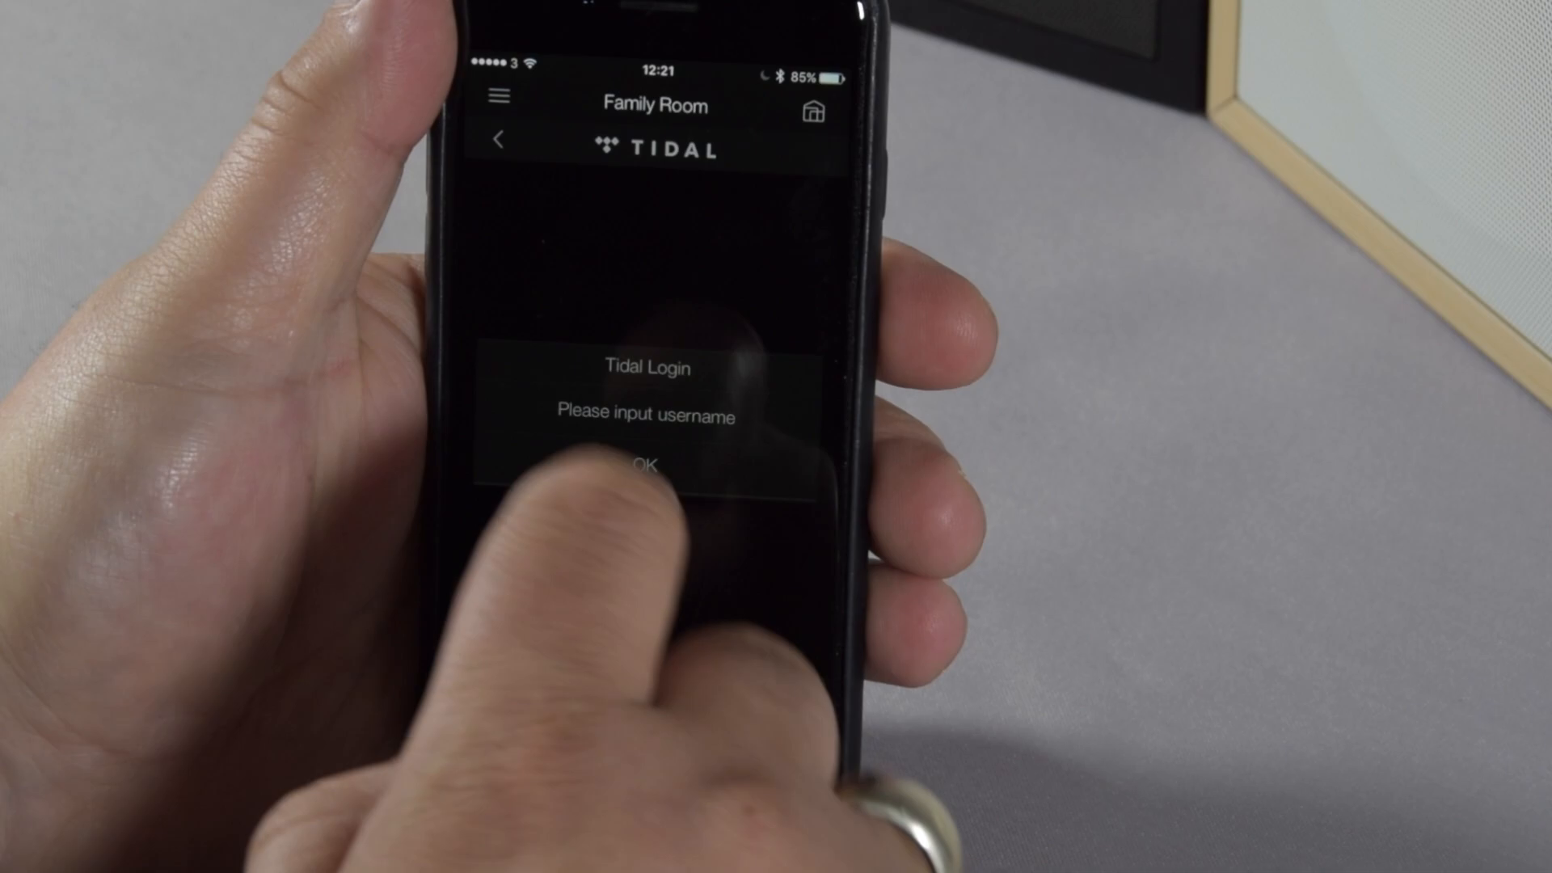